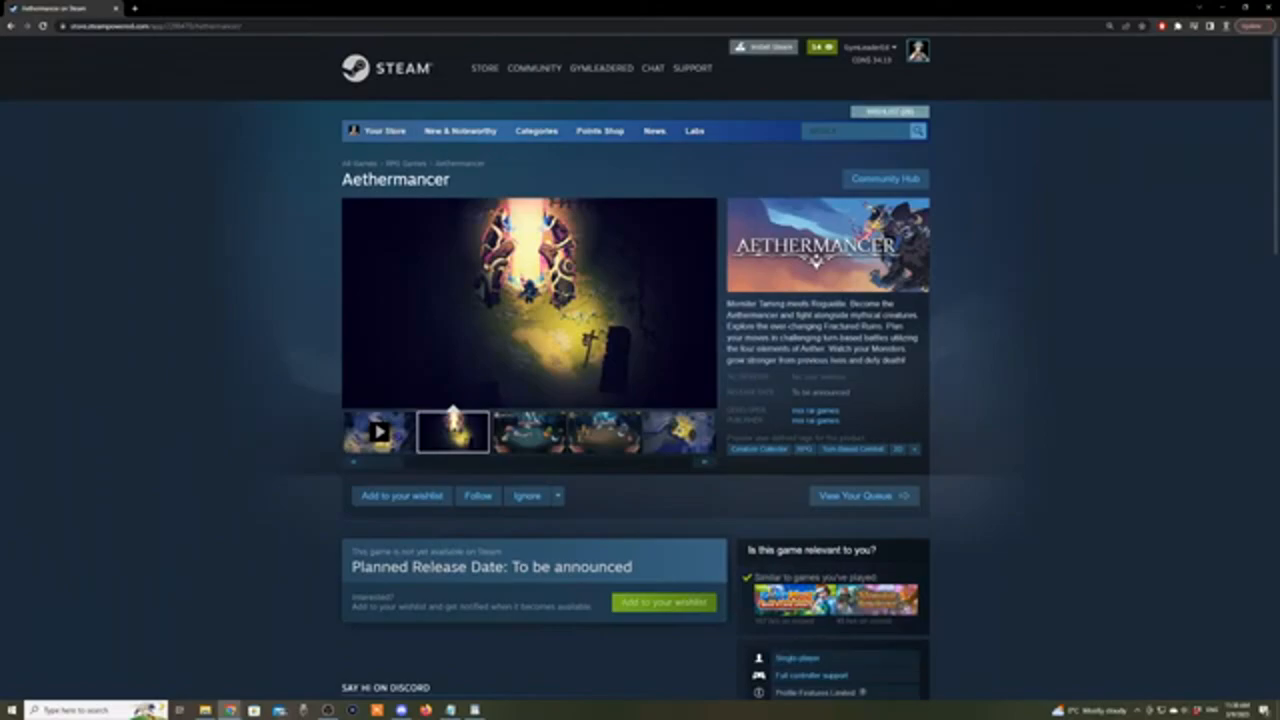
# View the battle and overworld map screenshots, then add Aethermancer to the wishlist
pyautogui.scroll(-3)
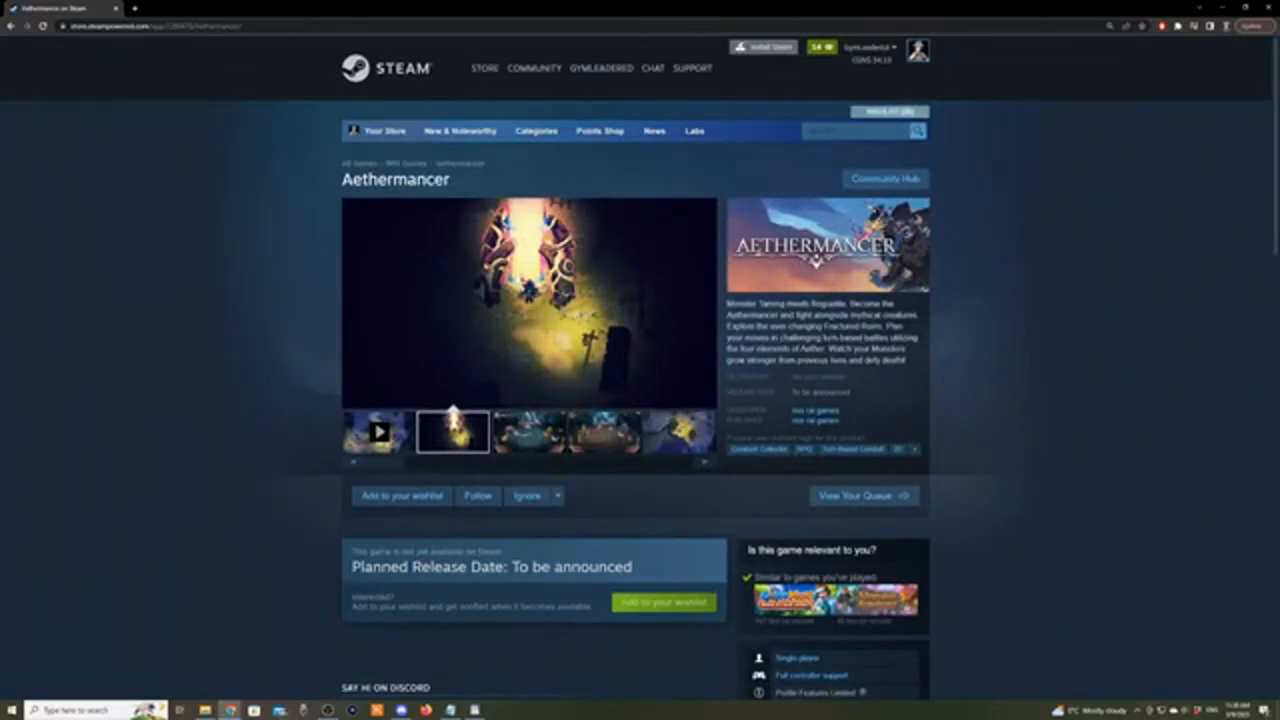
pyautogui.click(528, 432)
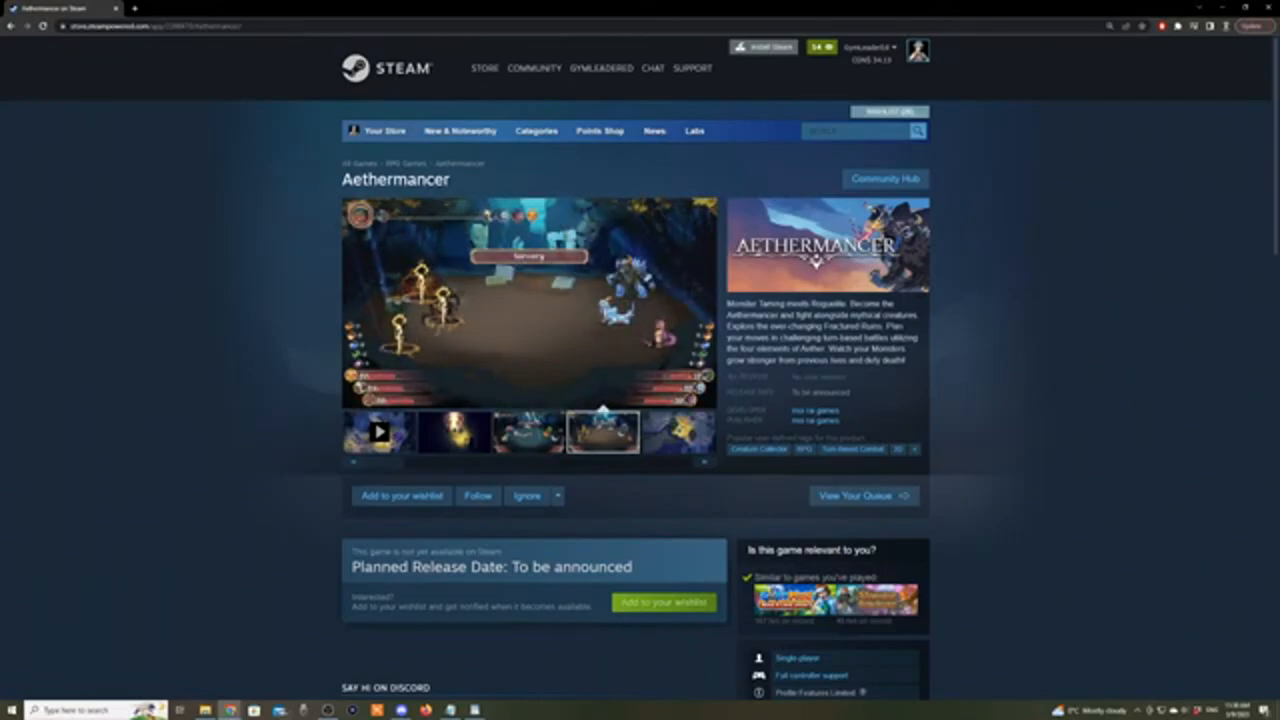
pyautogui.click(676, 432)
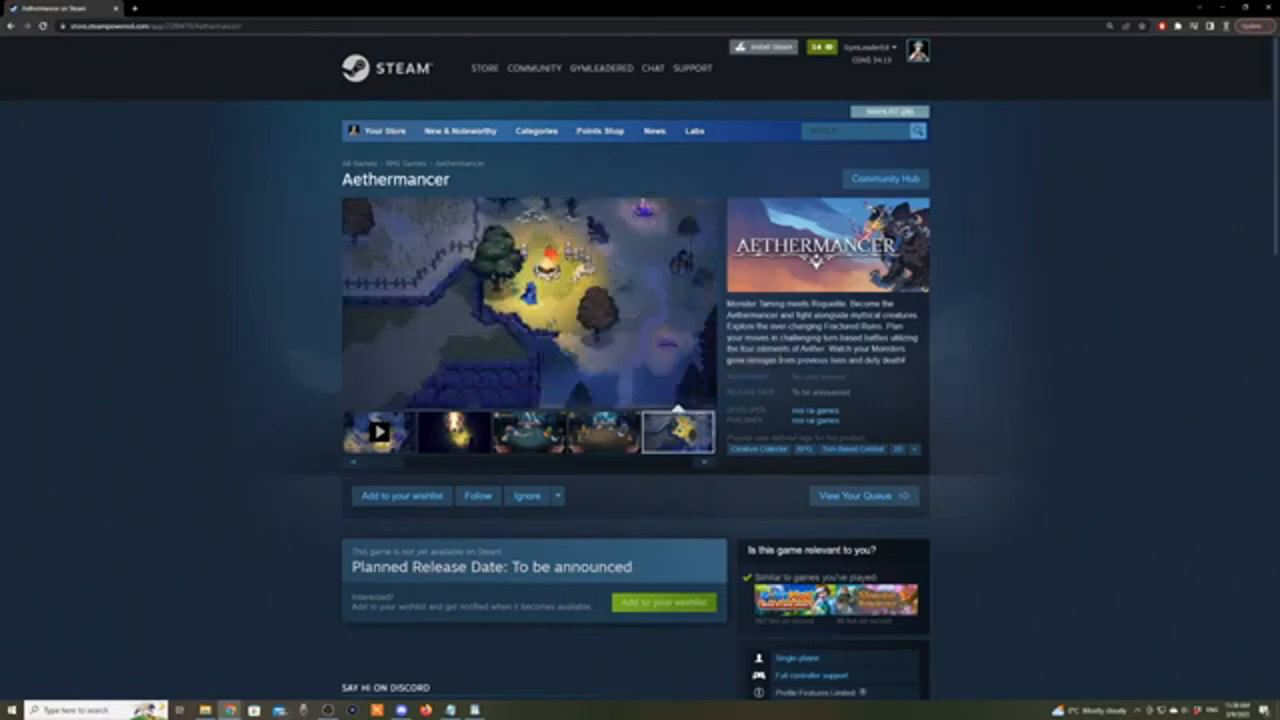
pyautogui.click(400, 496)
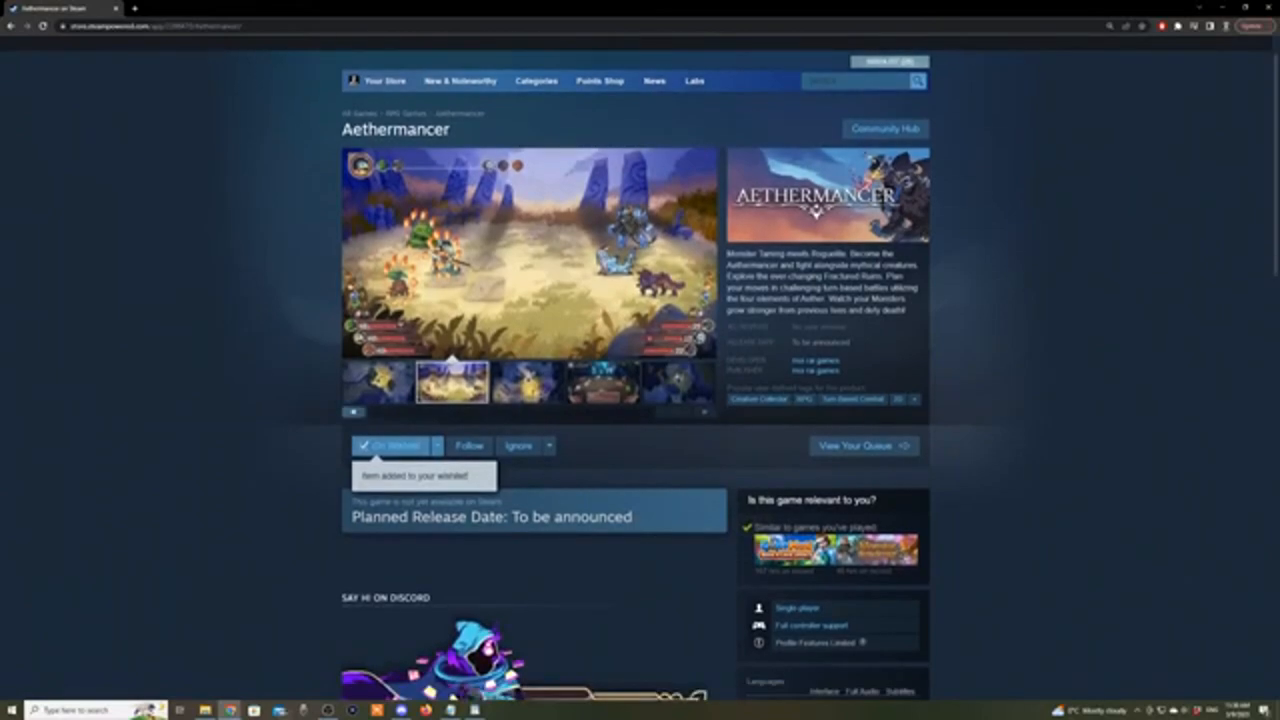
# Play Aethermancer's pre-alpha gameplay trailer and watch it through fullscreen
pyautogui.click(526, 384)
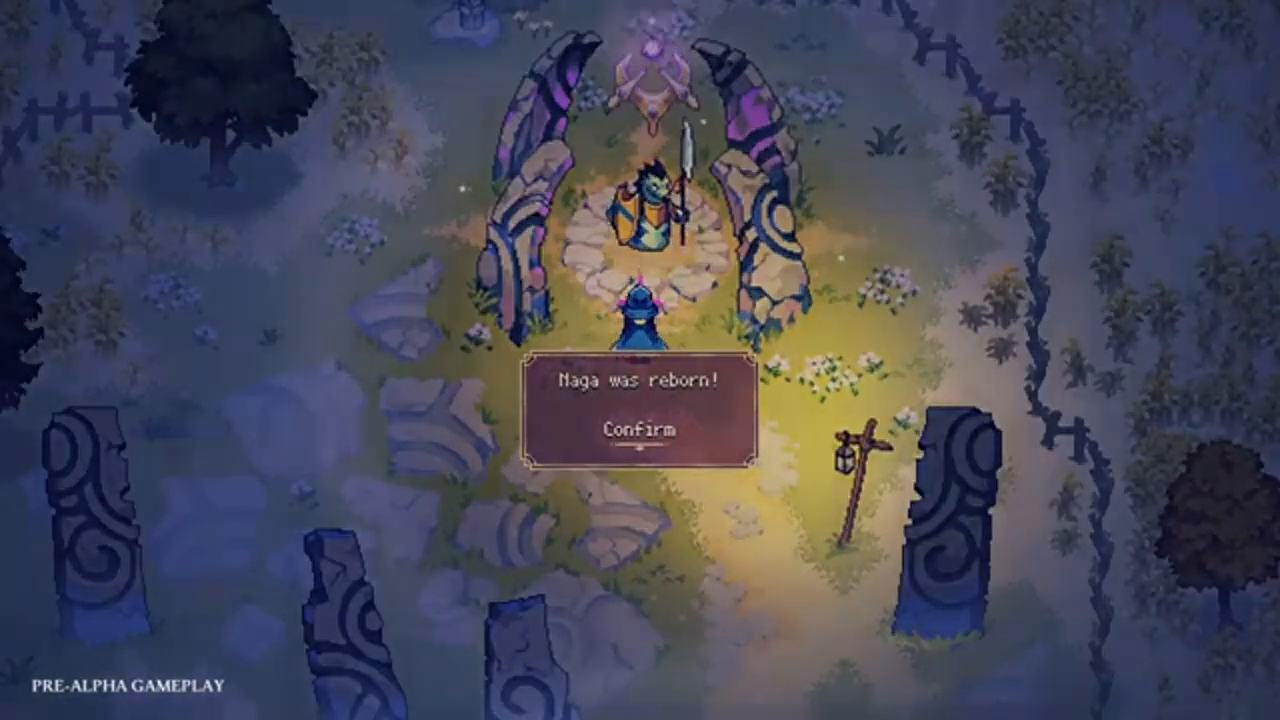
pyautogui.click(640, 430)
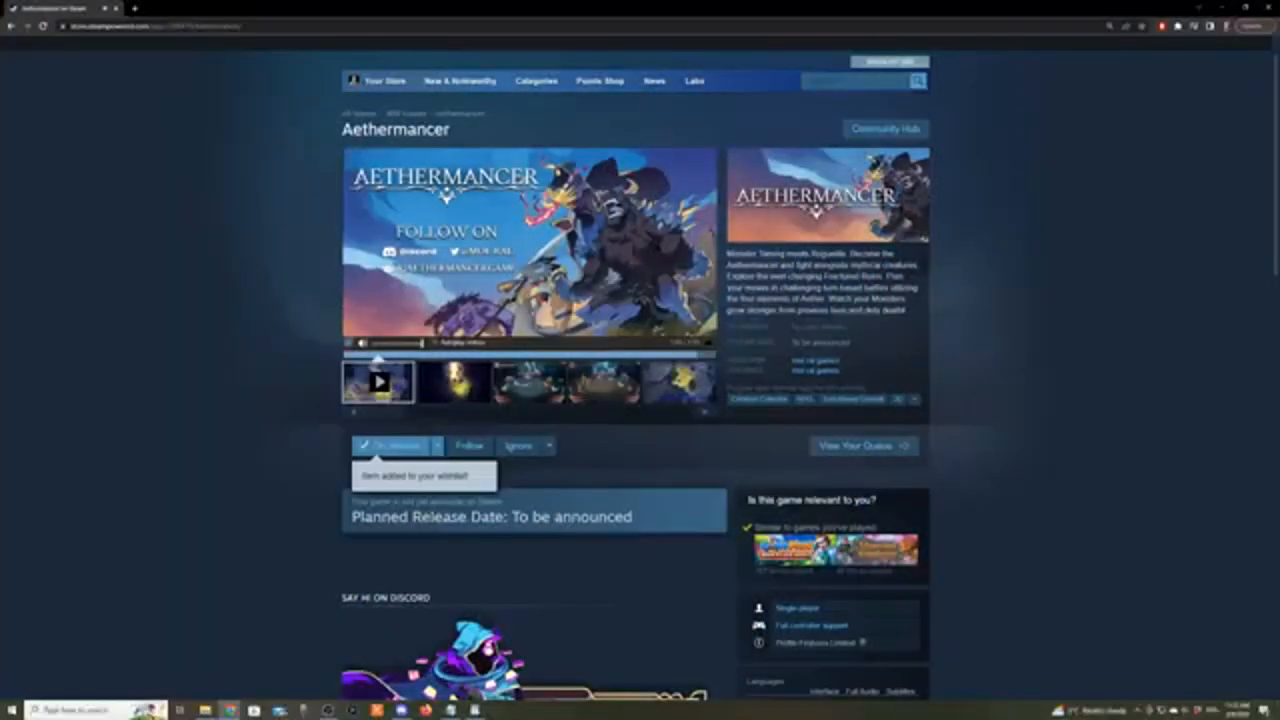
# Scroll past the Discord banner to the combat strategy and death-and-rebirth descriptions
pyautogui.scroll(-3)
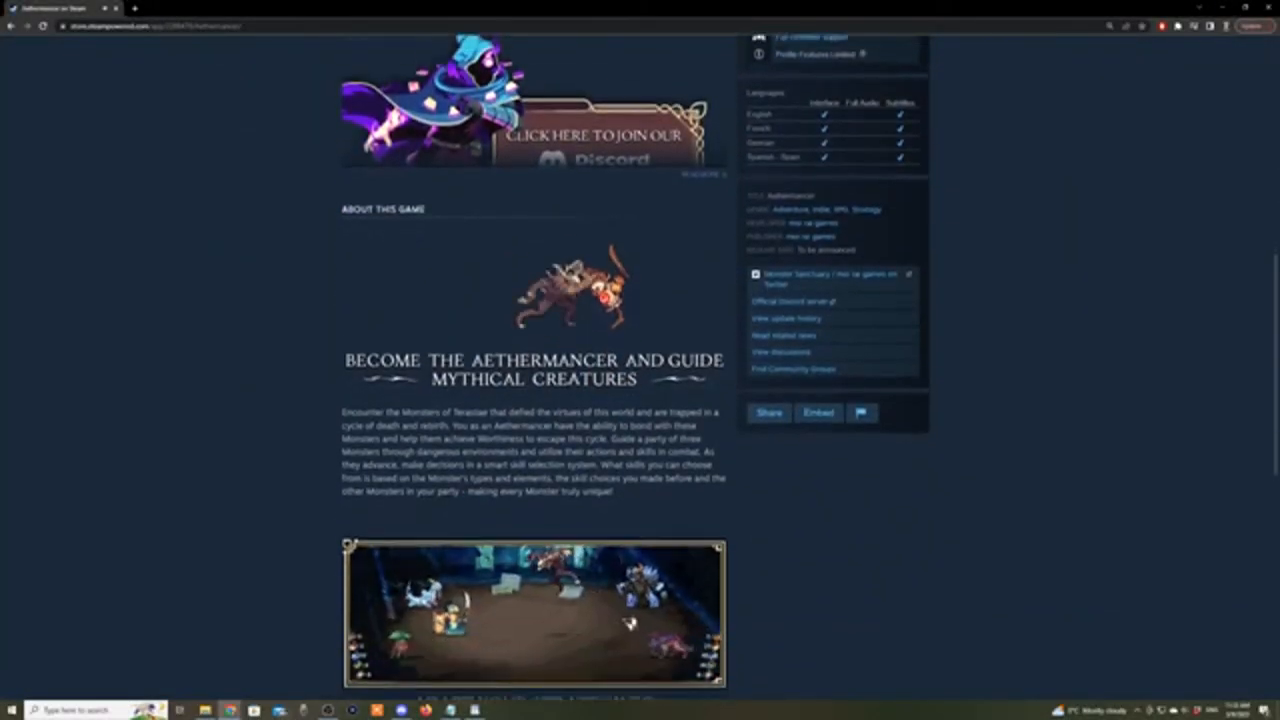
pyautogui.scroll(-3)
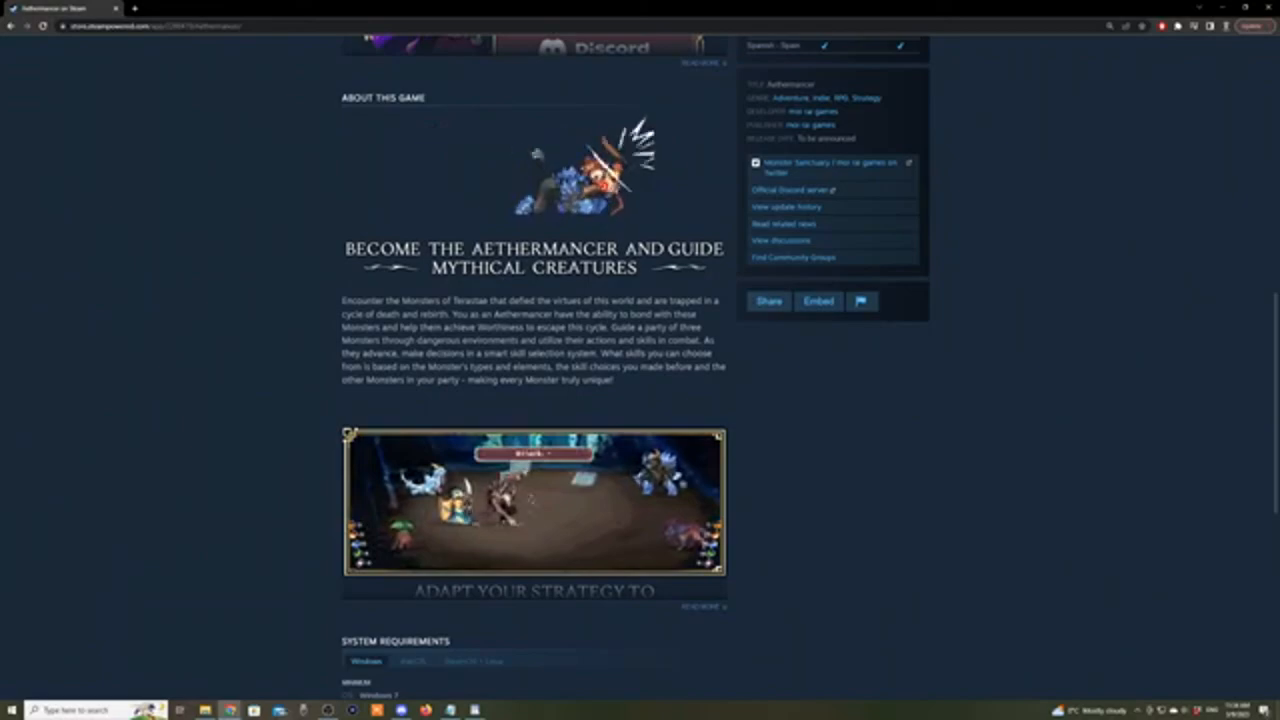
pyautogui.scroll(-3)
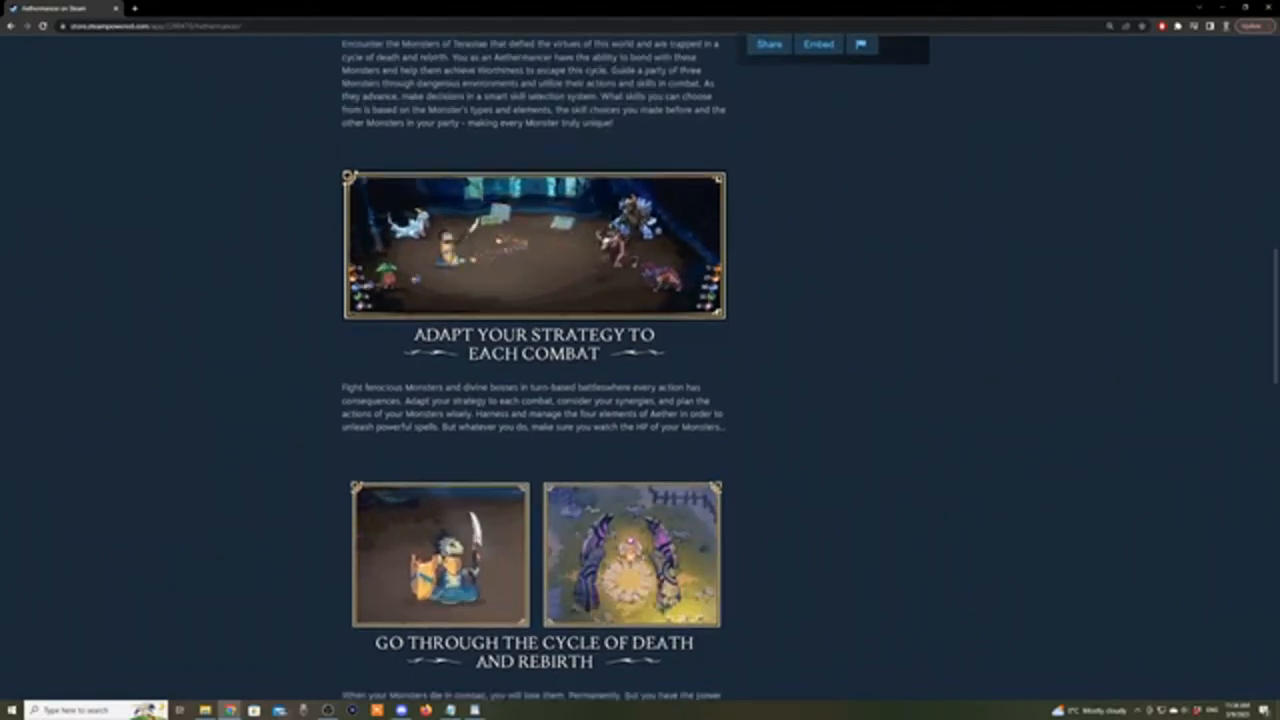
# Read the remaining About This Game sections down to System Requirements, then head back up
pyautogui.scroll(-3)
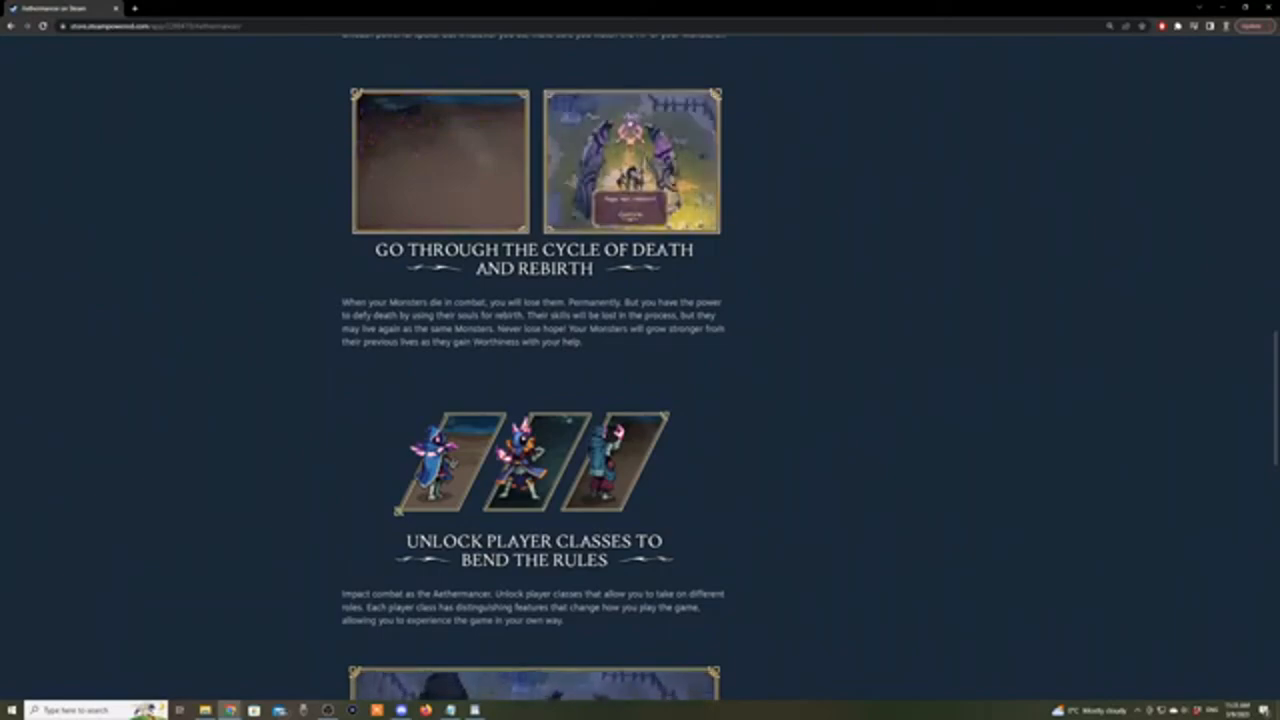
pyautogui.scroll(-3)
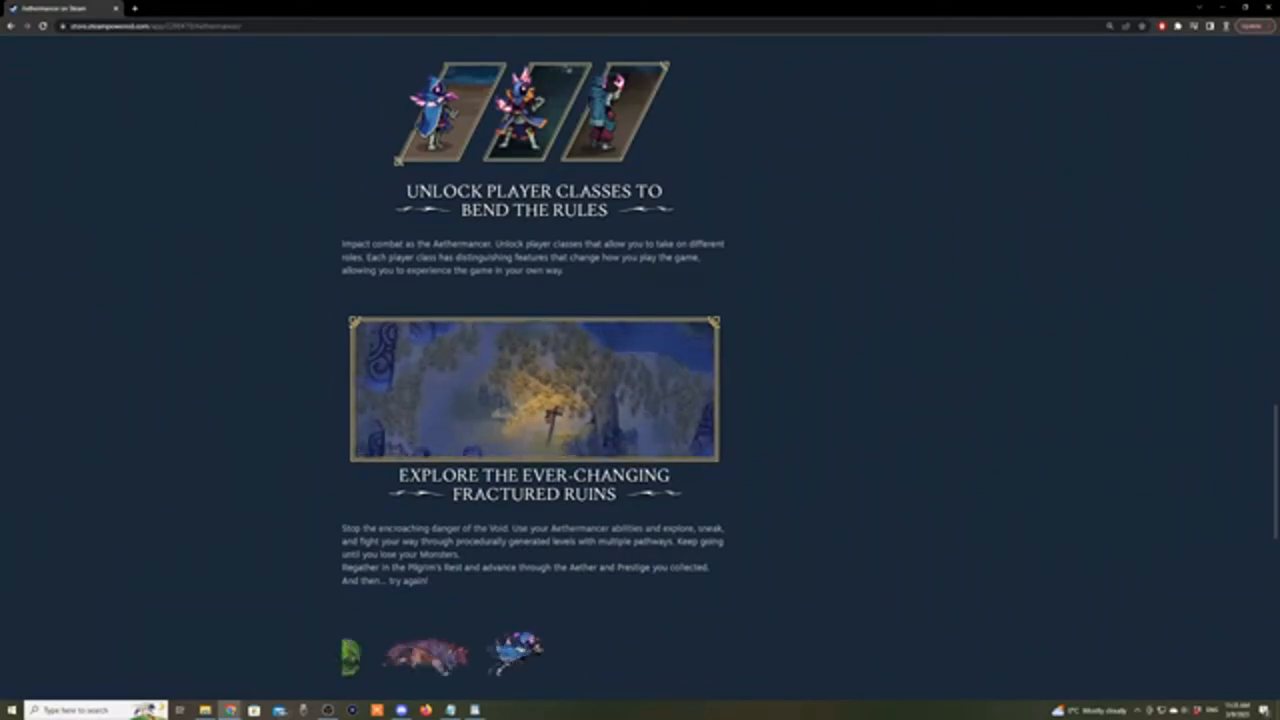
pyautogui.scroll(-3)
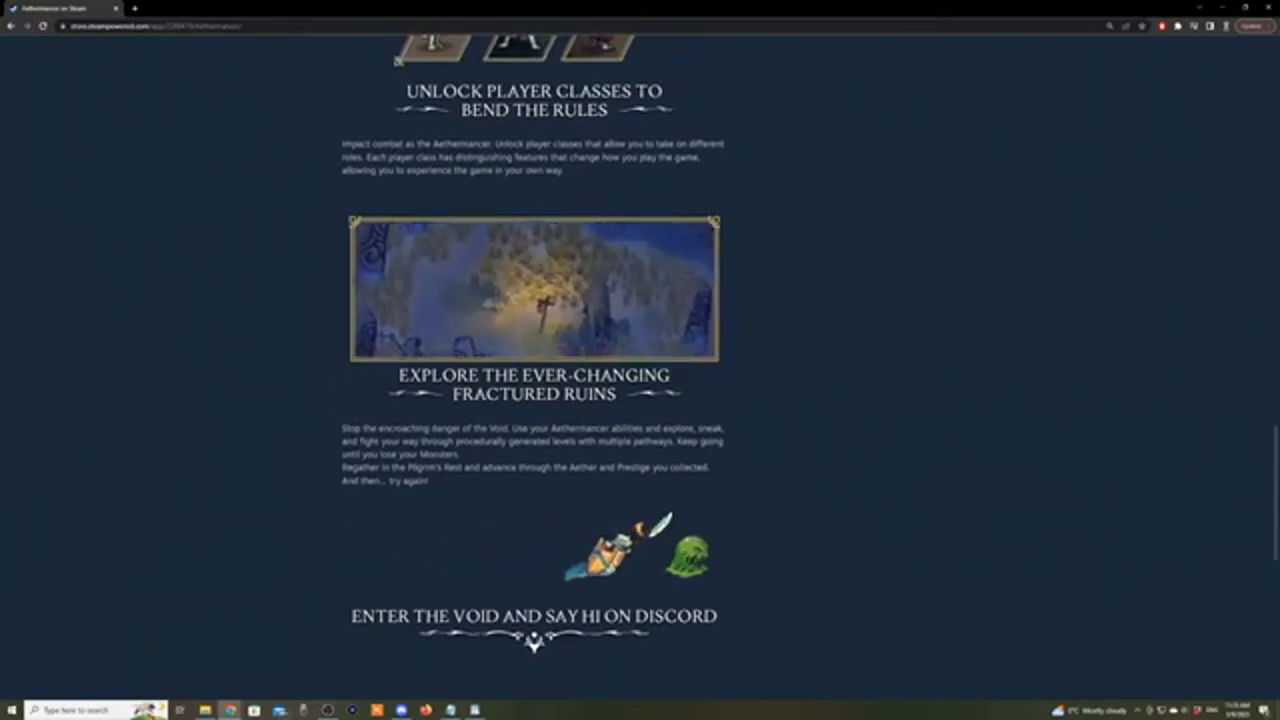
pyautogui.scroll(-3)
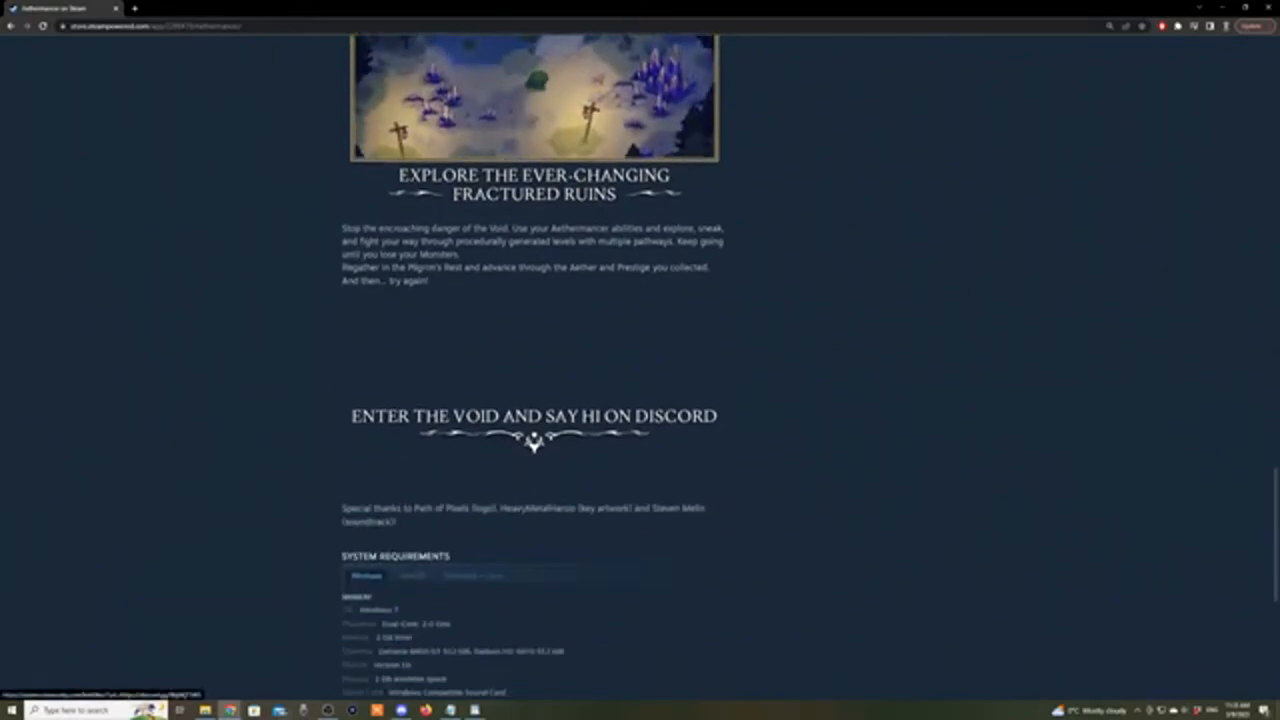
pyautogui.scroll(-3)
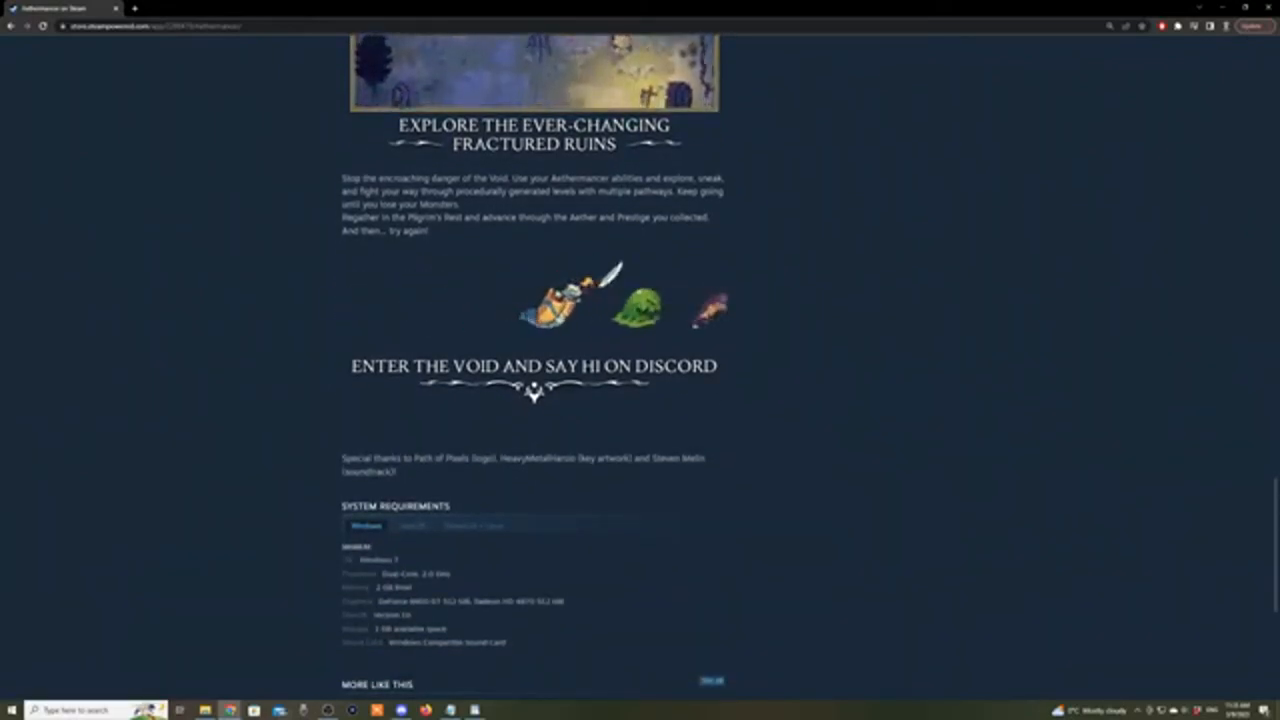
pyautogui.scroll(3)
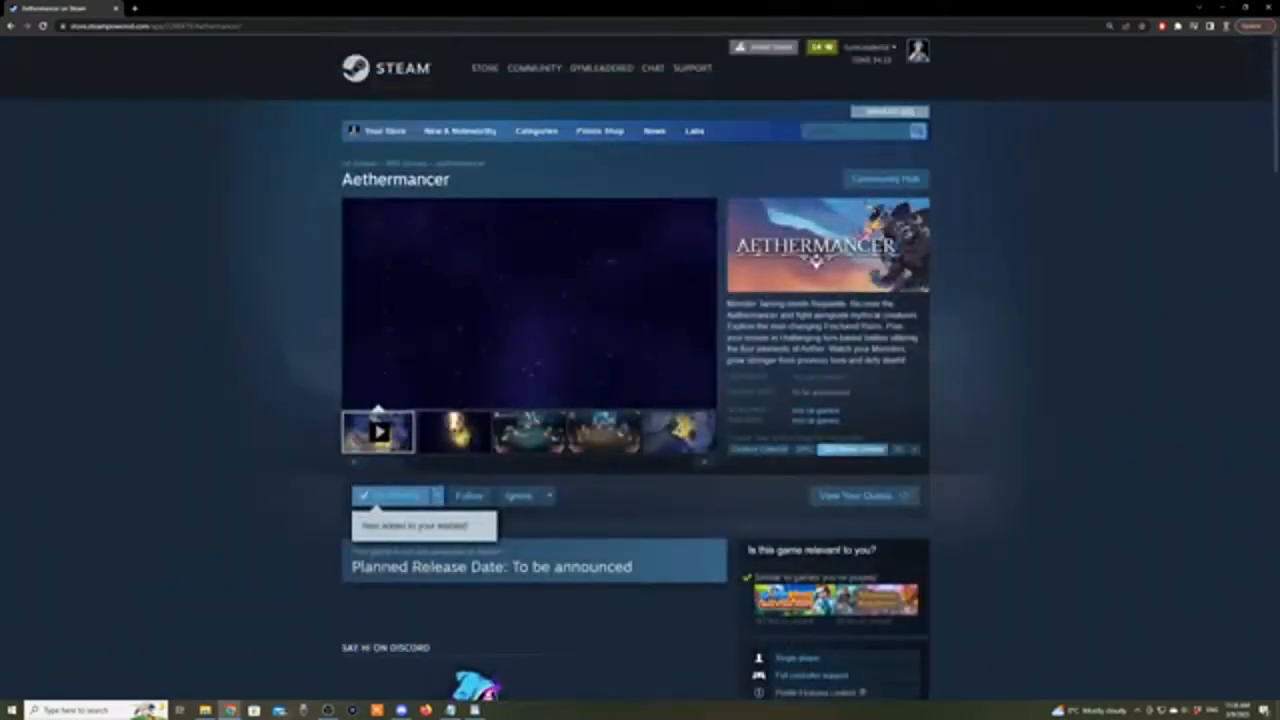
# Scroll back down through About This Game past the Unlock Player Classes section
pyautogui.scroll(-3)
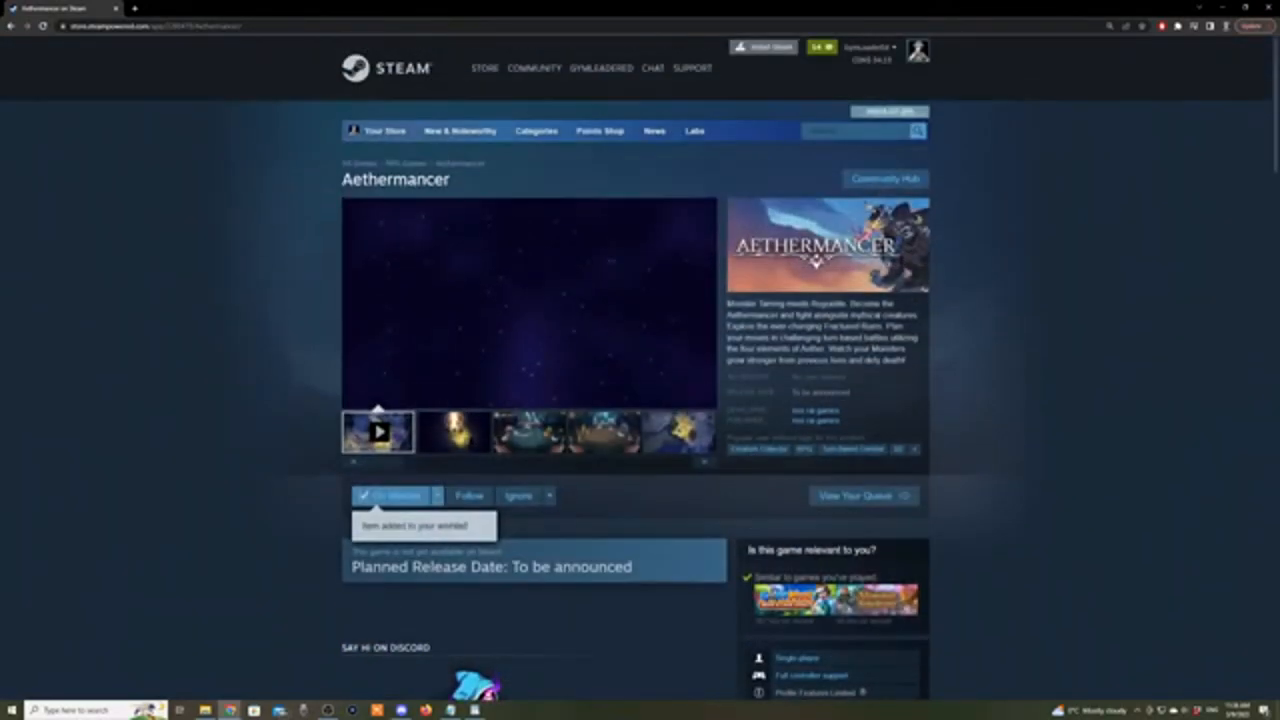
pyautogui.scroll(-3)
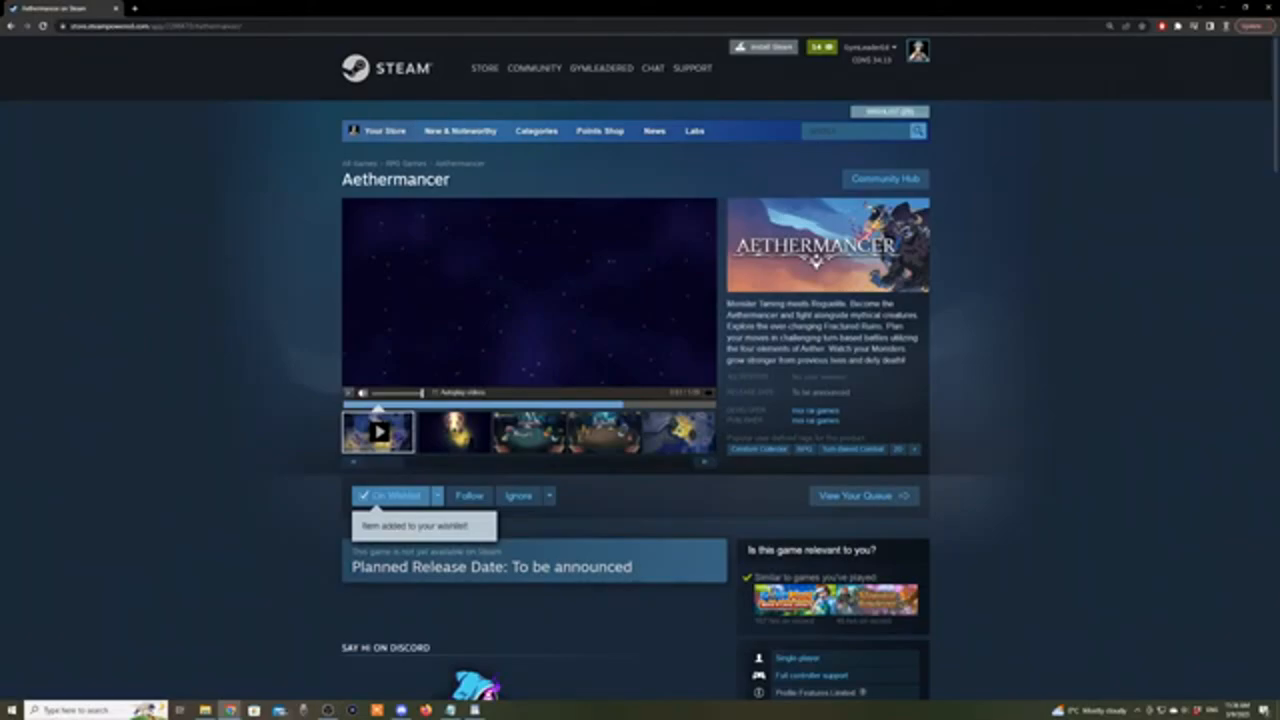
pyautogui.scroll(-3)
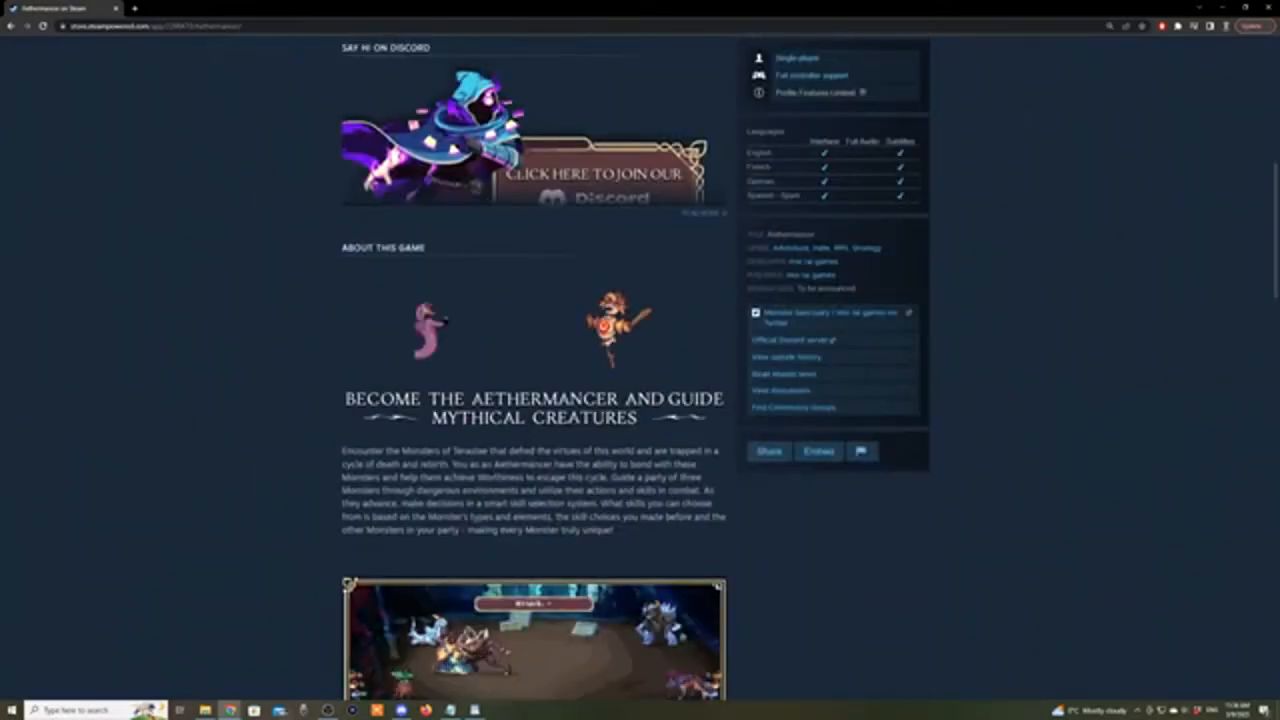
pyautogui.scroll(-3)
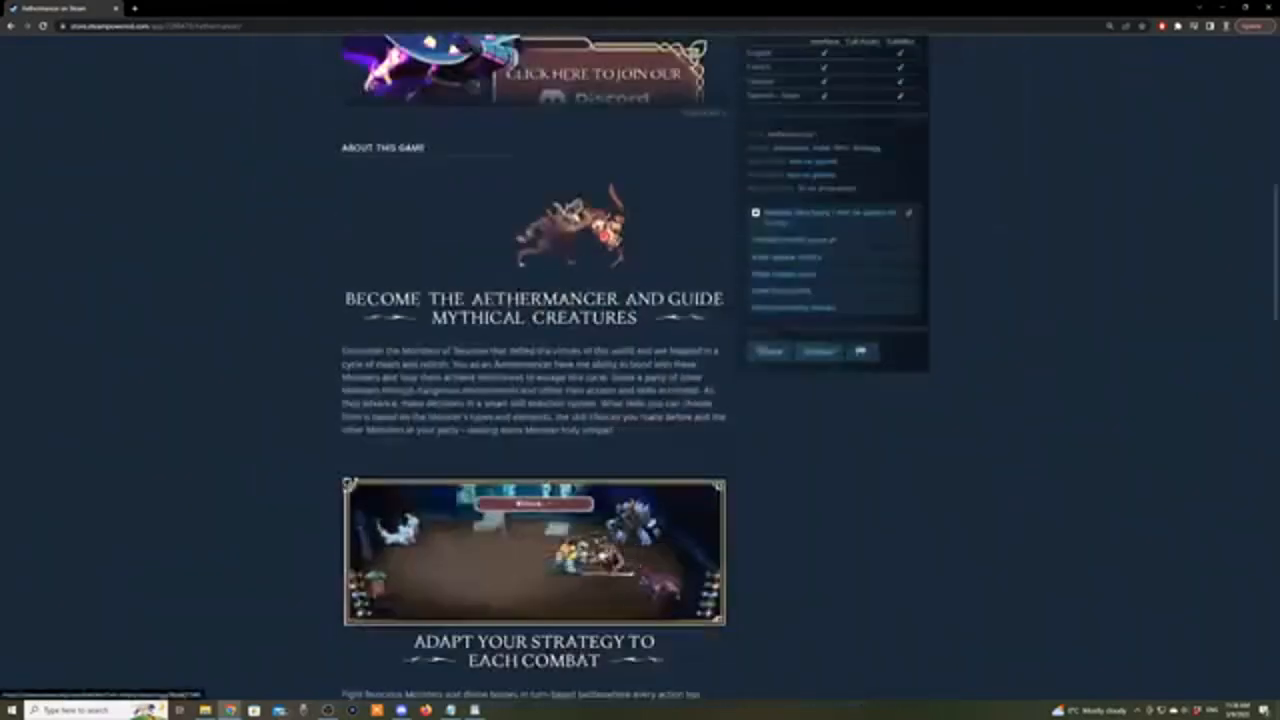
pyautogui.scroll(-3)
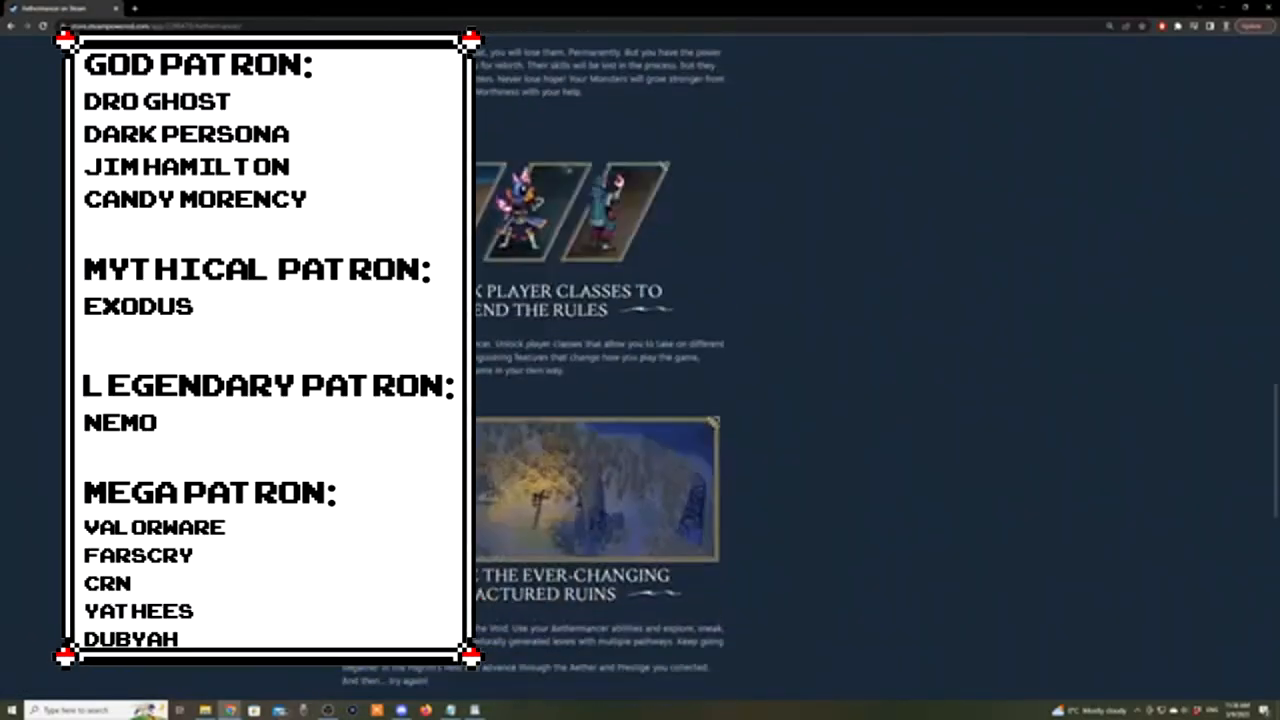
# Return to the page top where the trailer and wishlisted status show
pyautogui.scroll(-3)
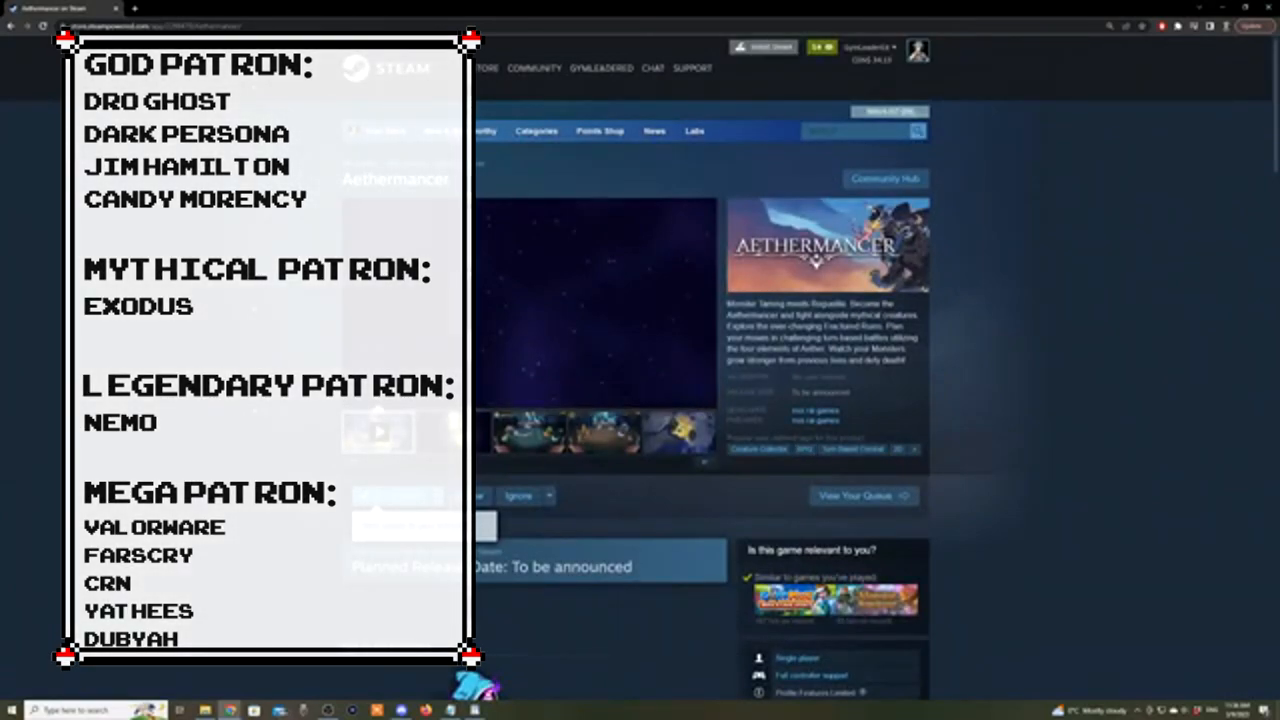
pyautogui.click(398, 496)
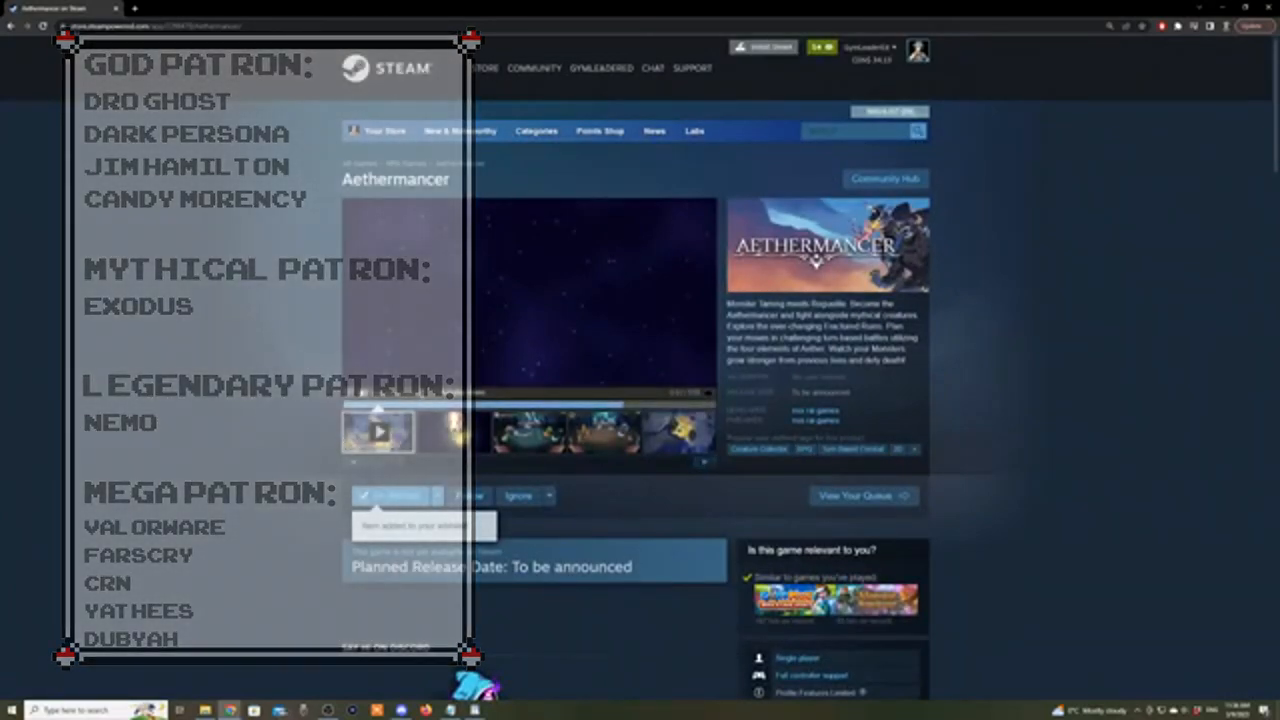